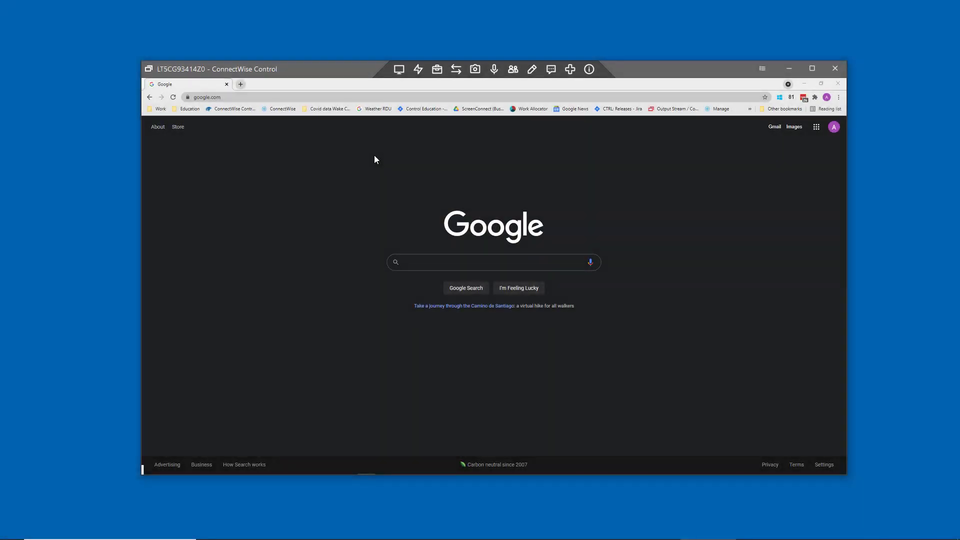
Leave the remote session and reach the Administration Security page listing the user roles.
left_click(399, 69)
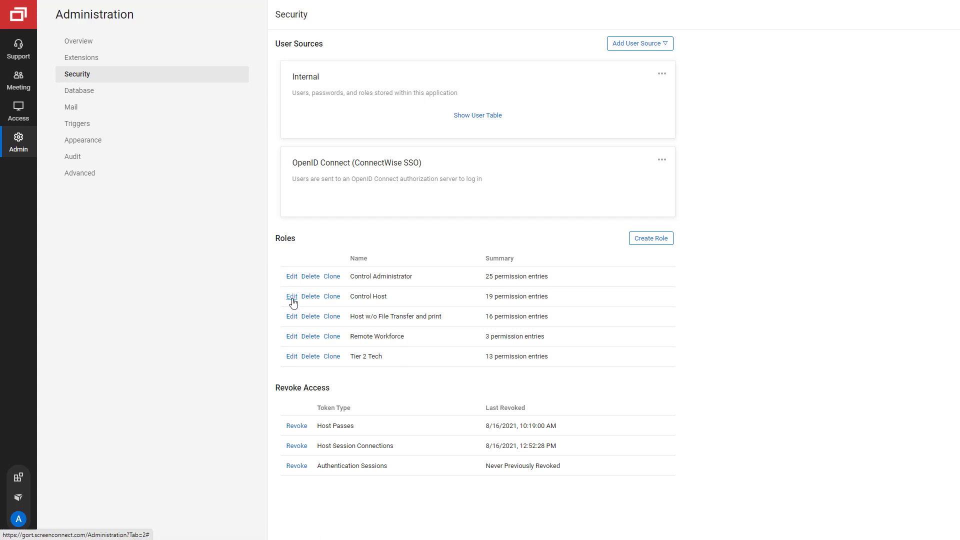
Edit the Control Host role and uncheck its EnableBackstageLogonSession permission.
left_click(292, 296)
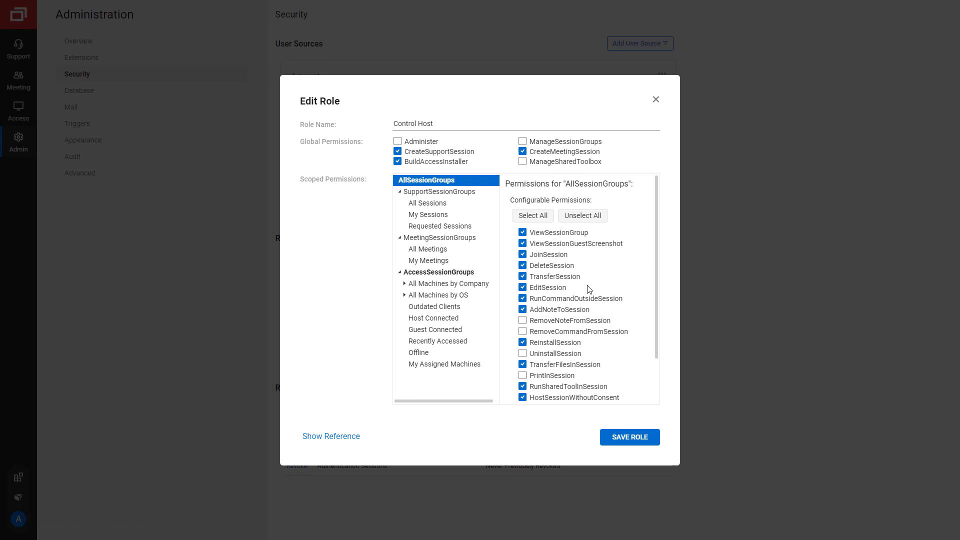
scroll("down", 3)
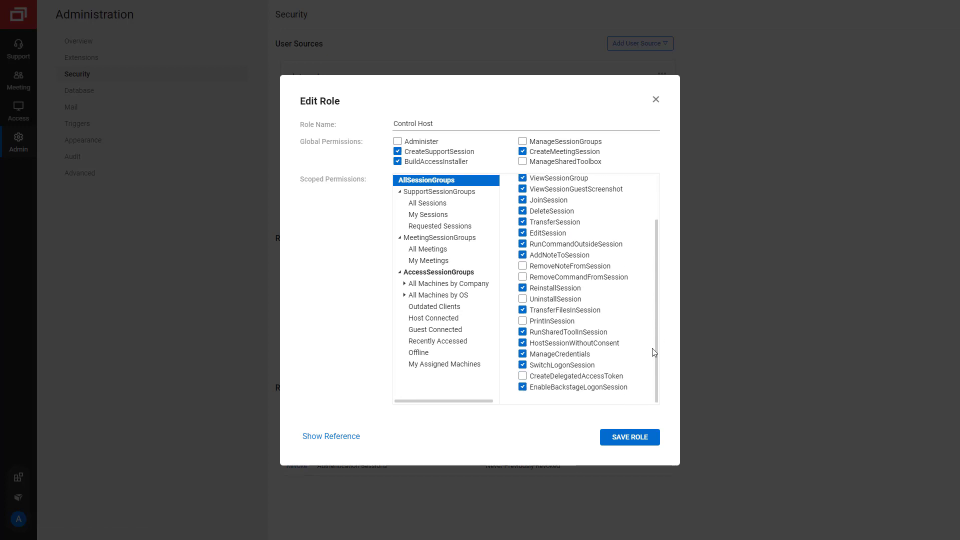
left_click(522, 387)
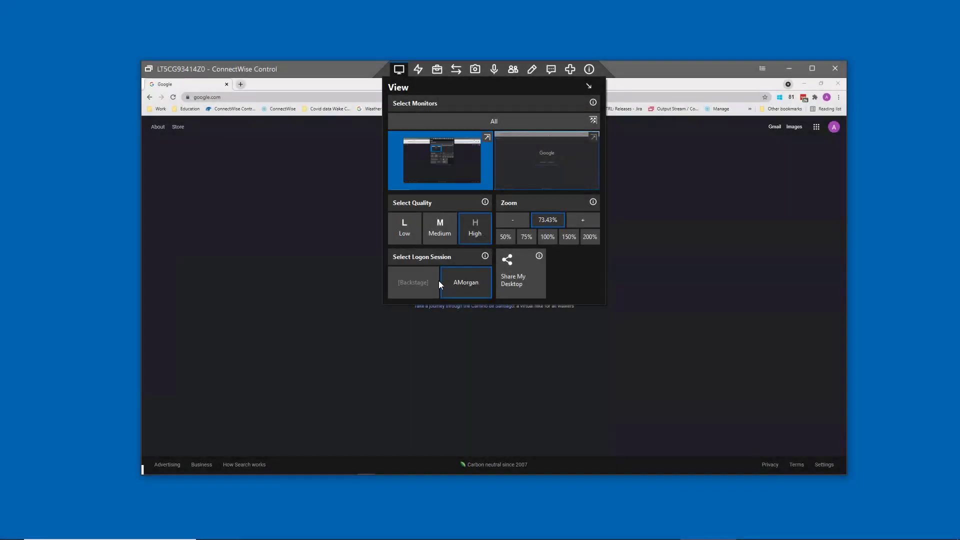
mouse_move(424, 286)
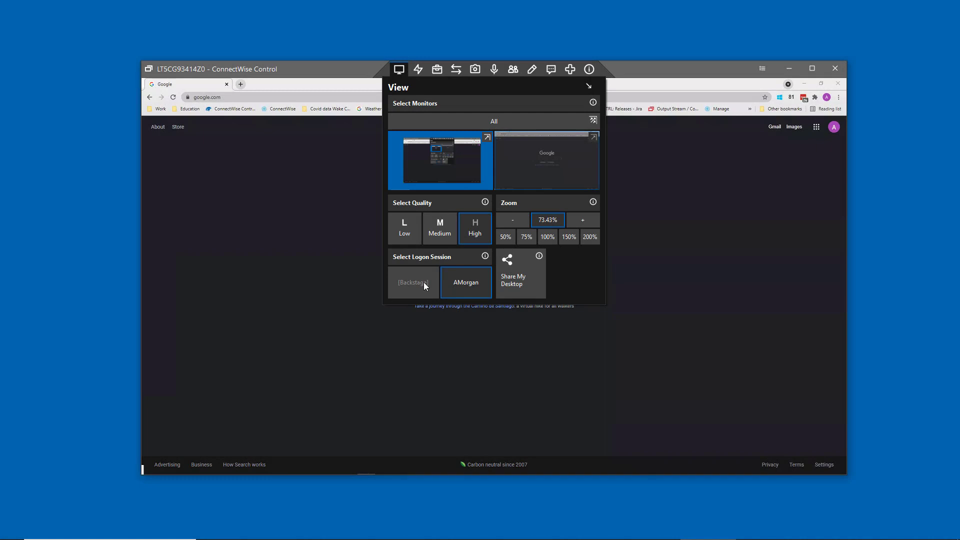